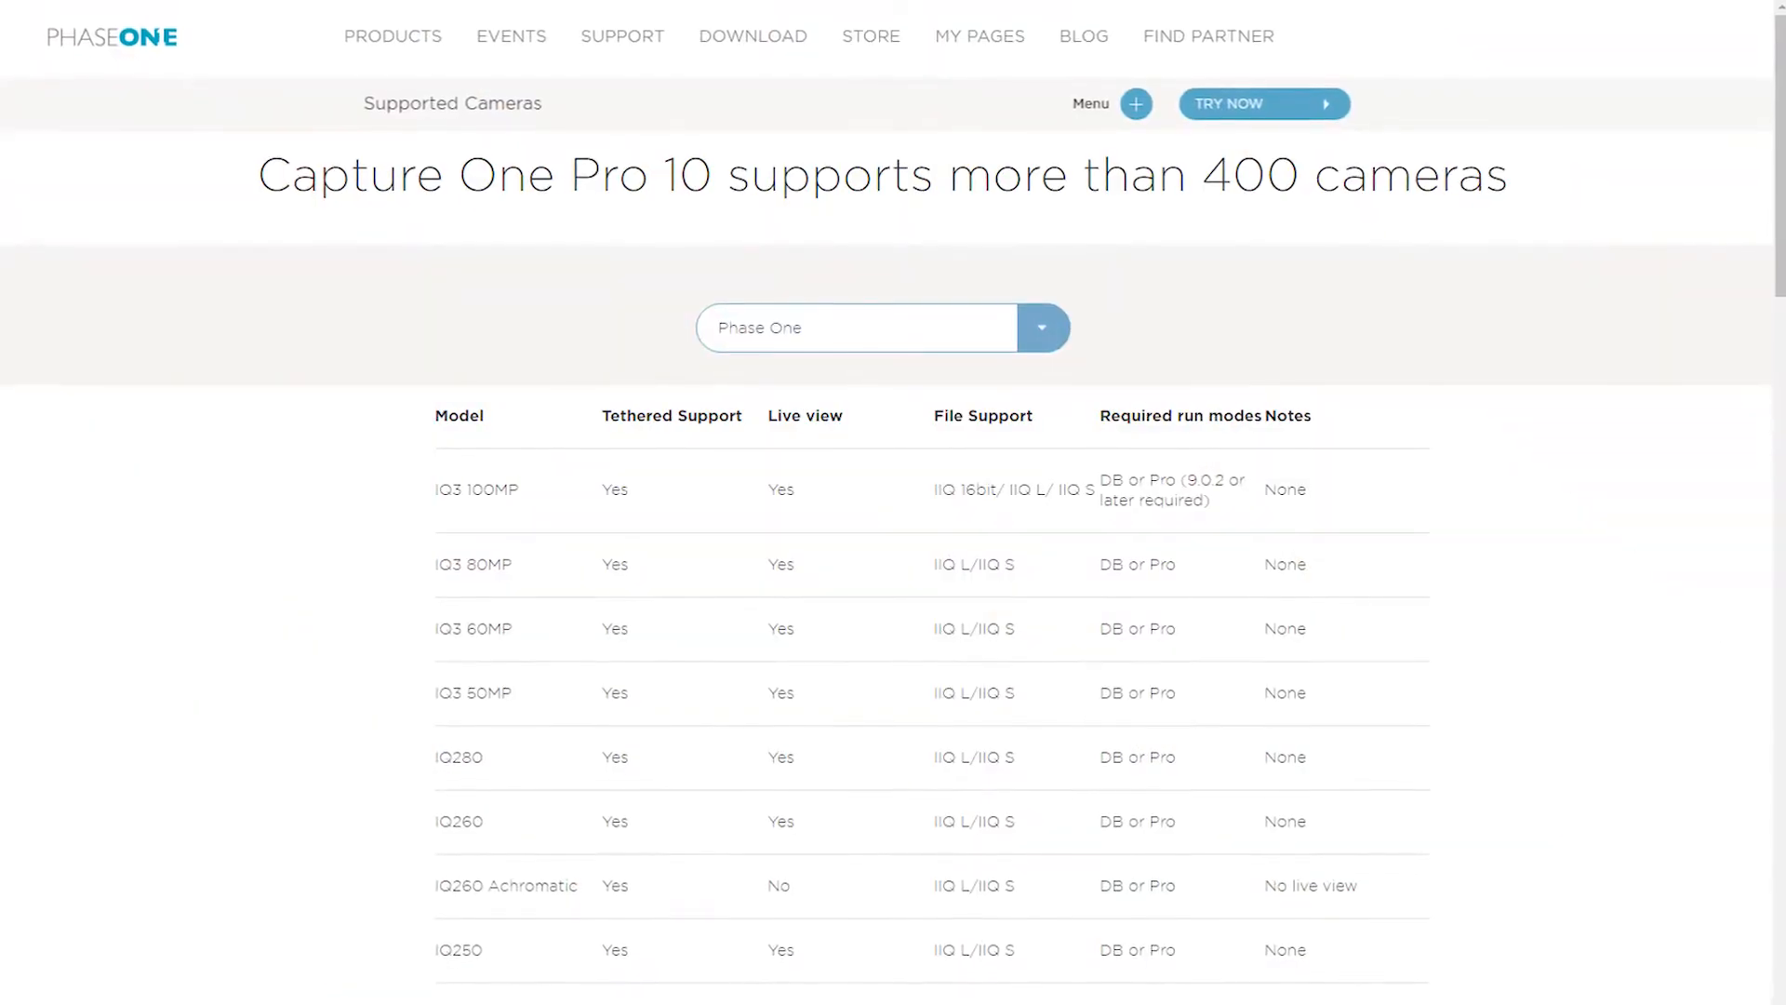
- Choose Sony as the manufacturer in the Find Your Cable dropdown
left_click(1042, 327)
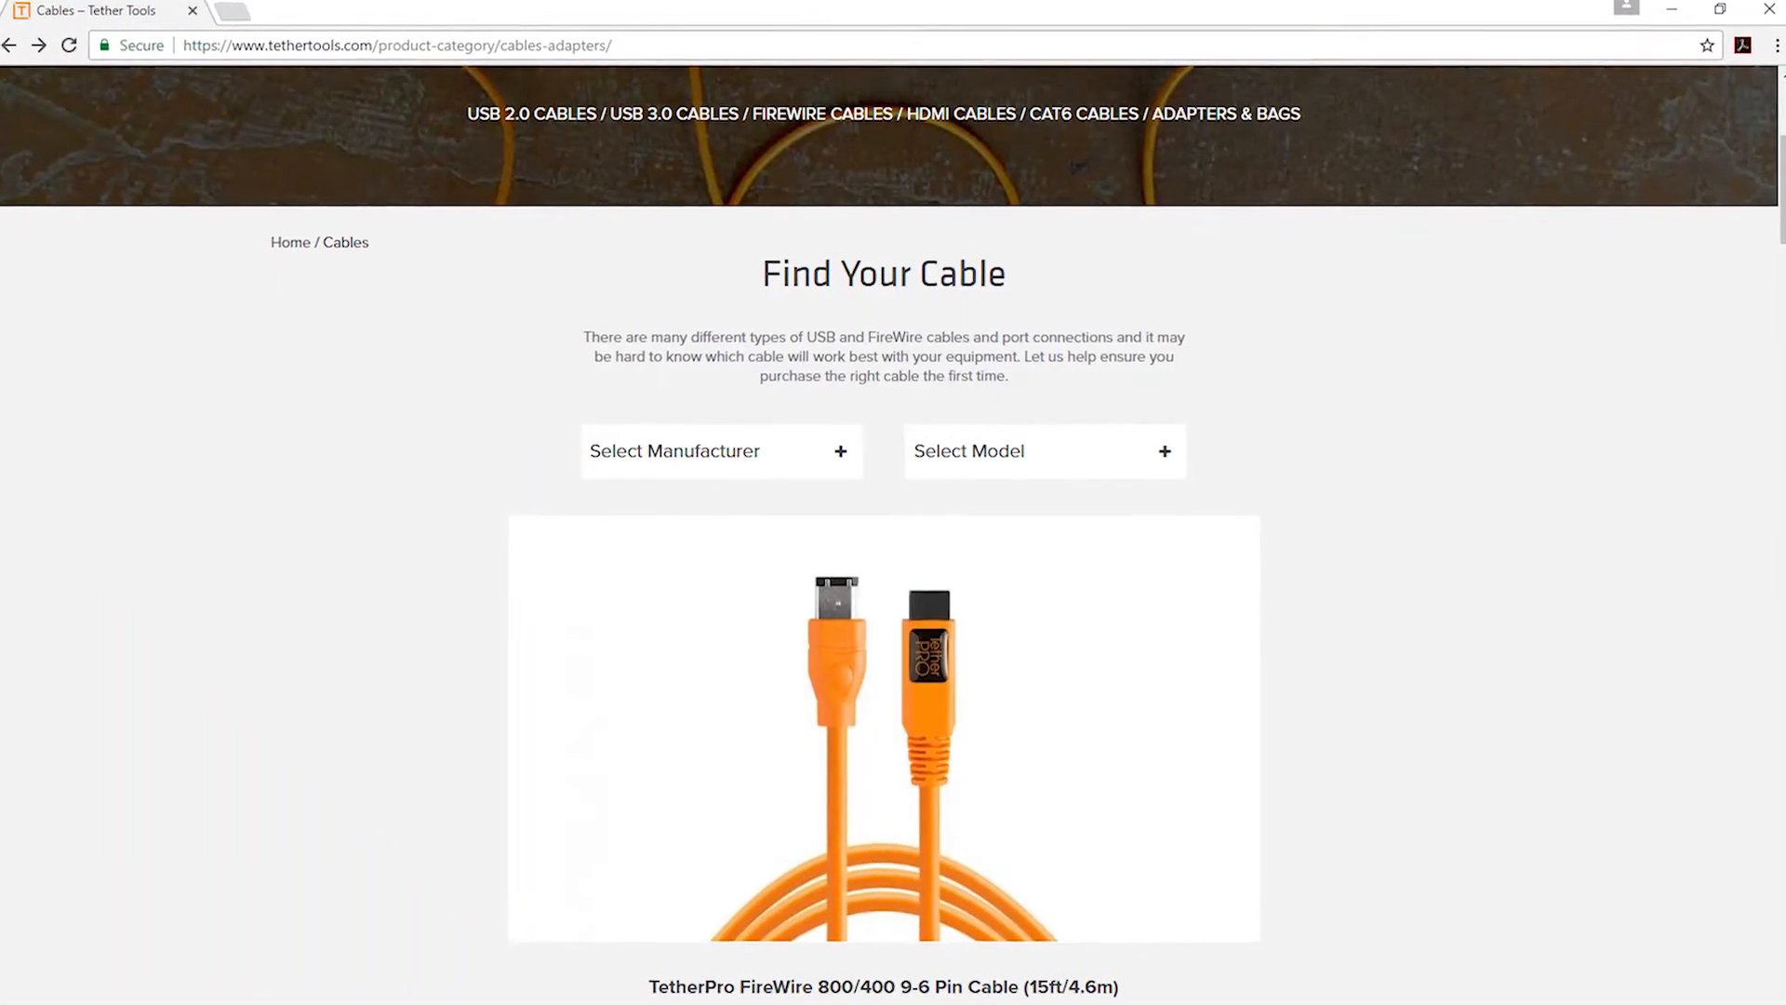
left_click(720, 450)
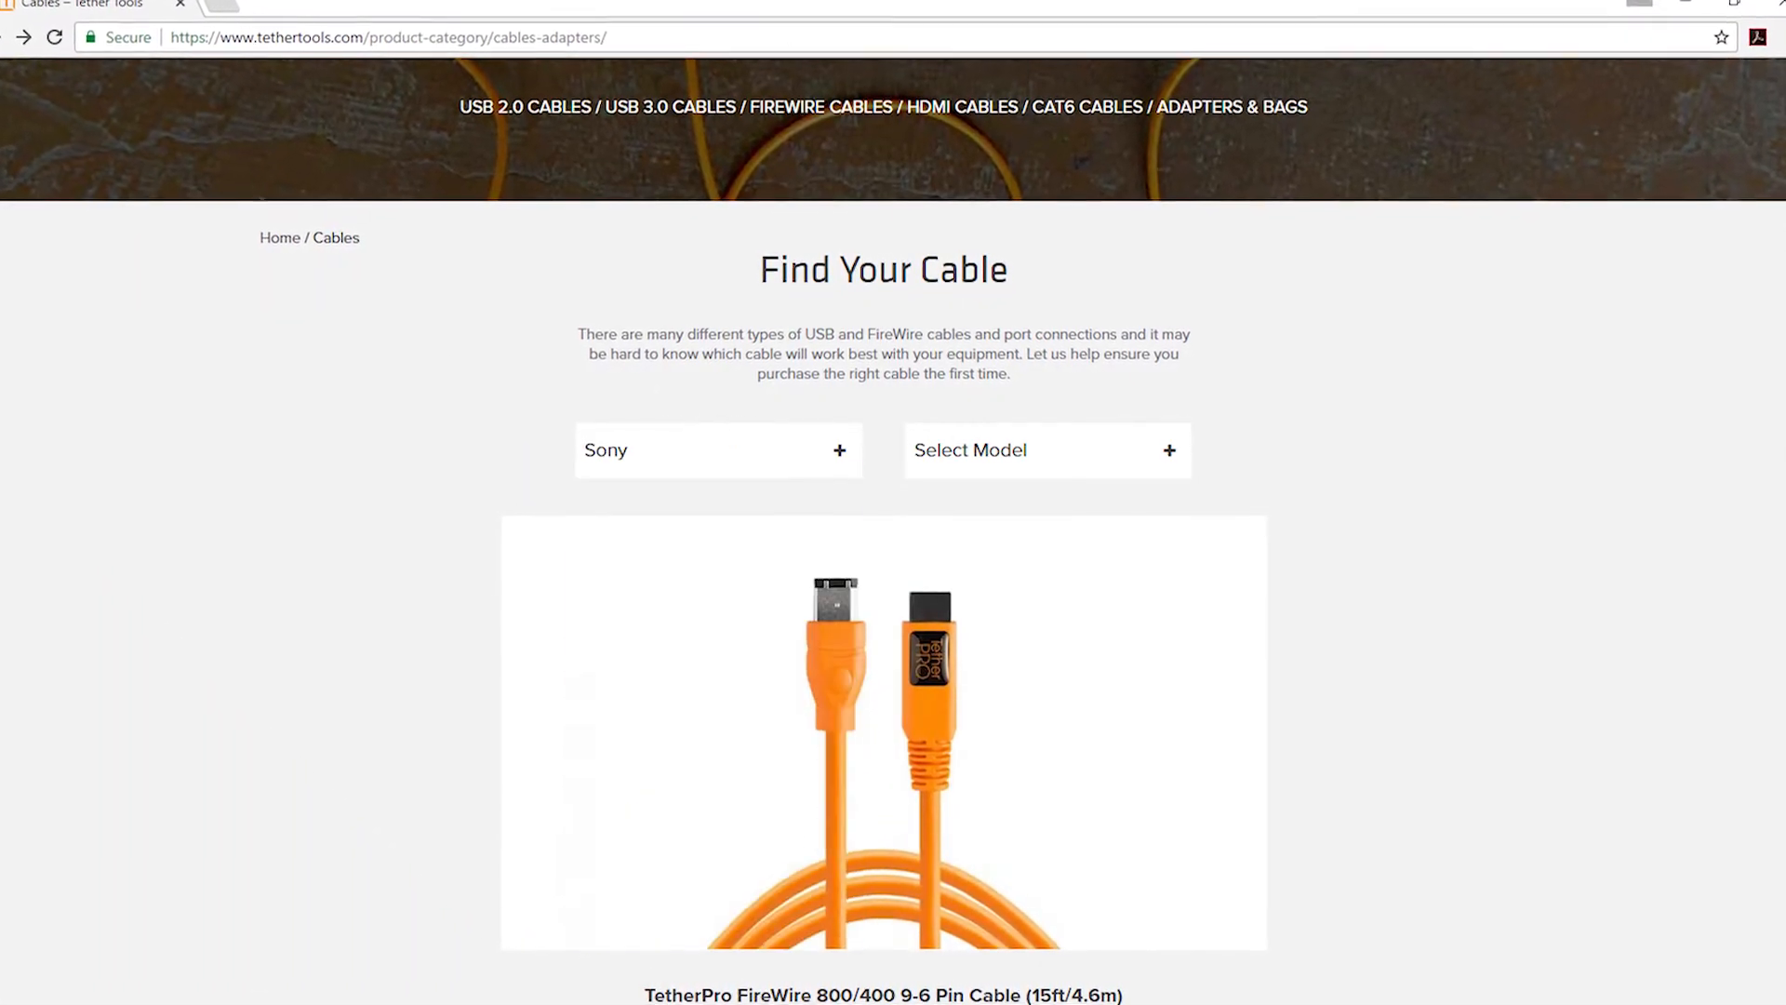
left_click(1044, 449)
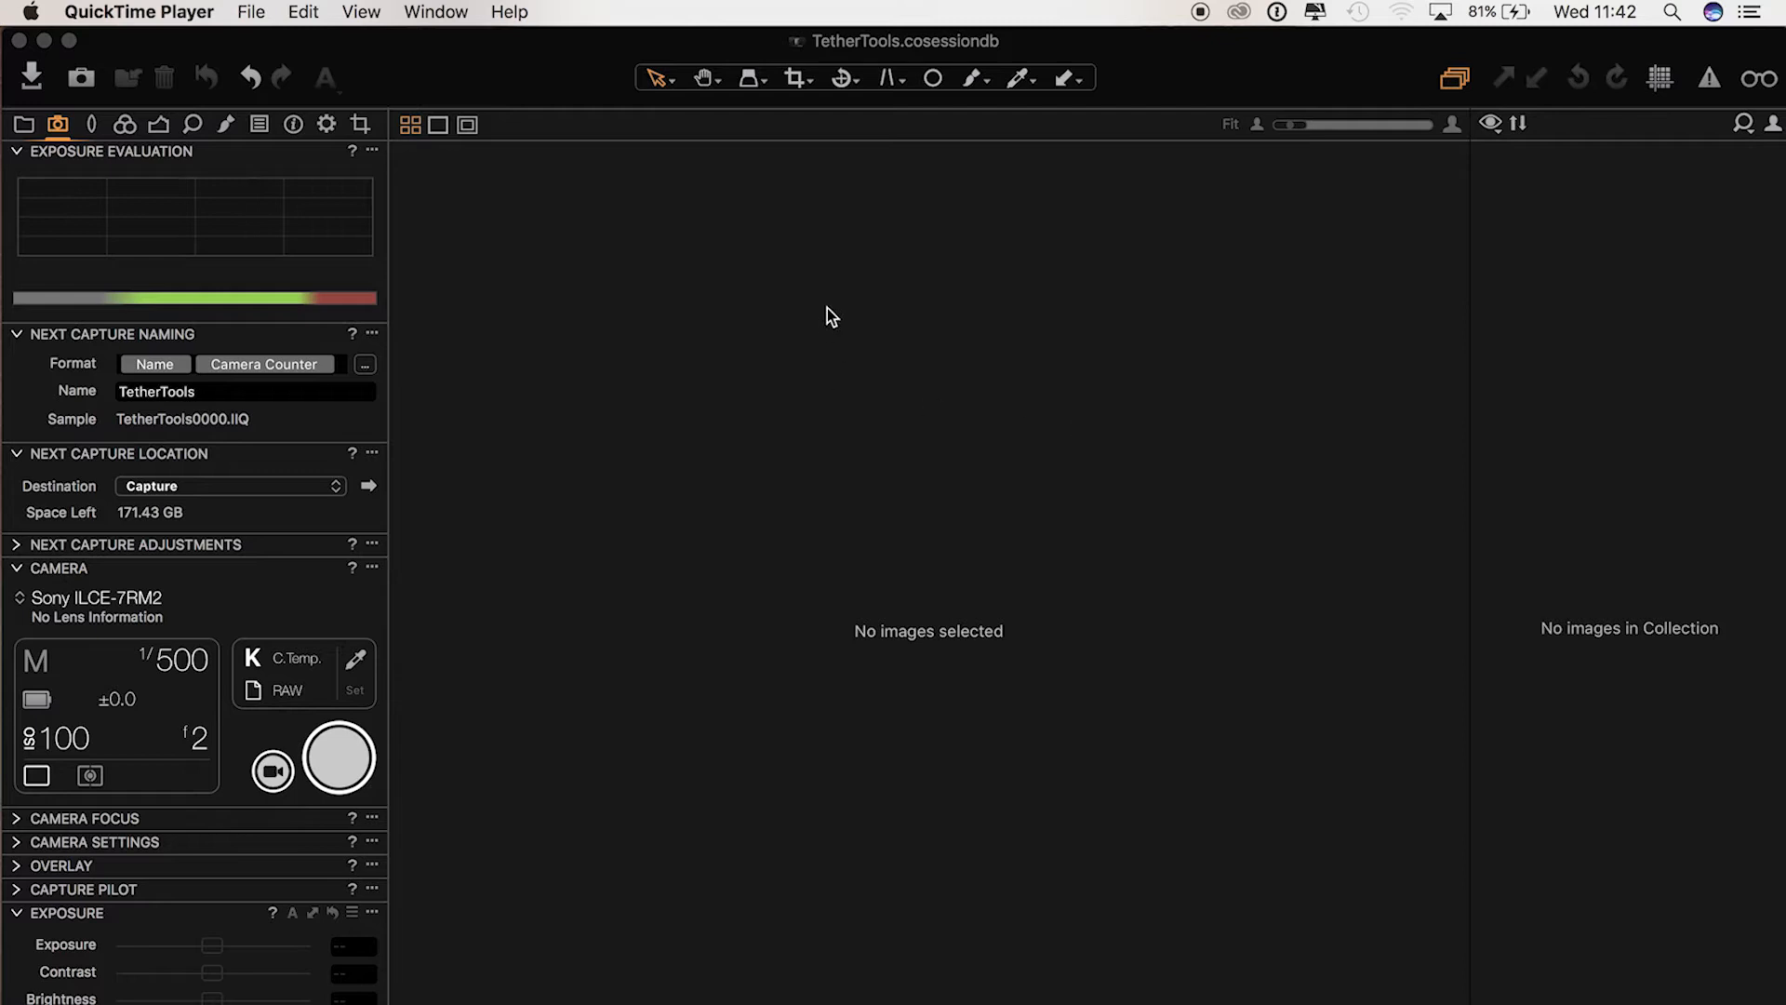
mouse_move(314, 242)
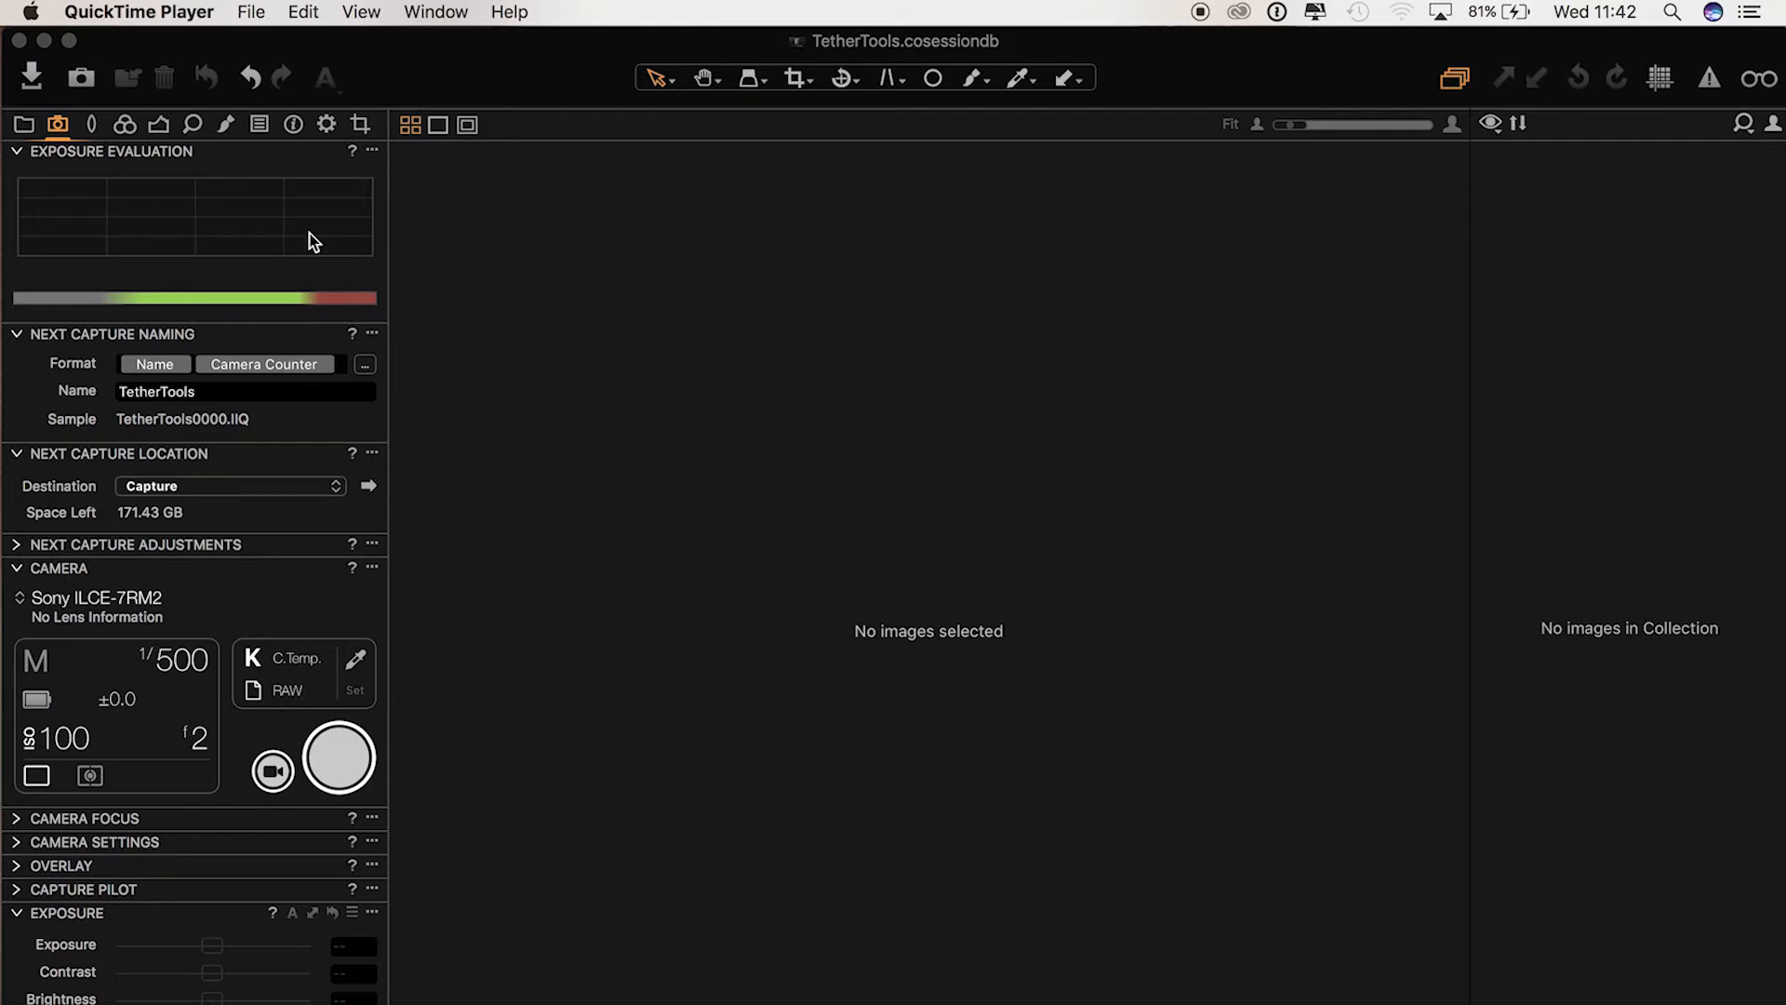
mouse_move(197, 255)
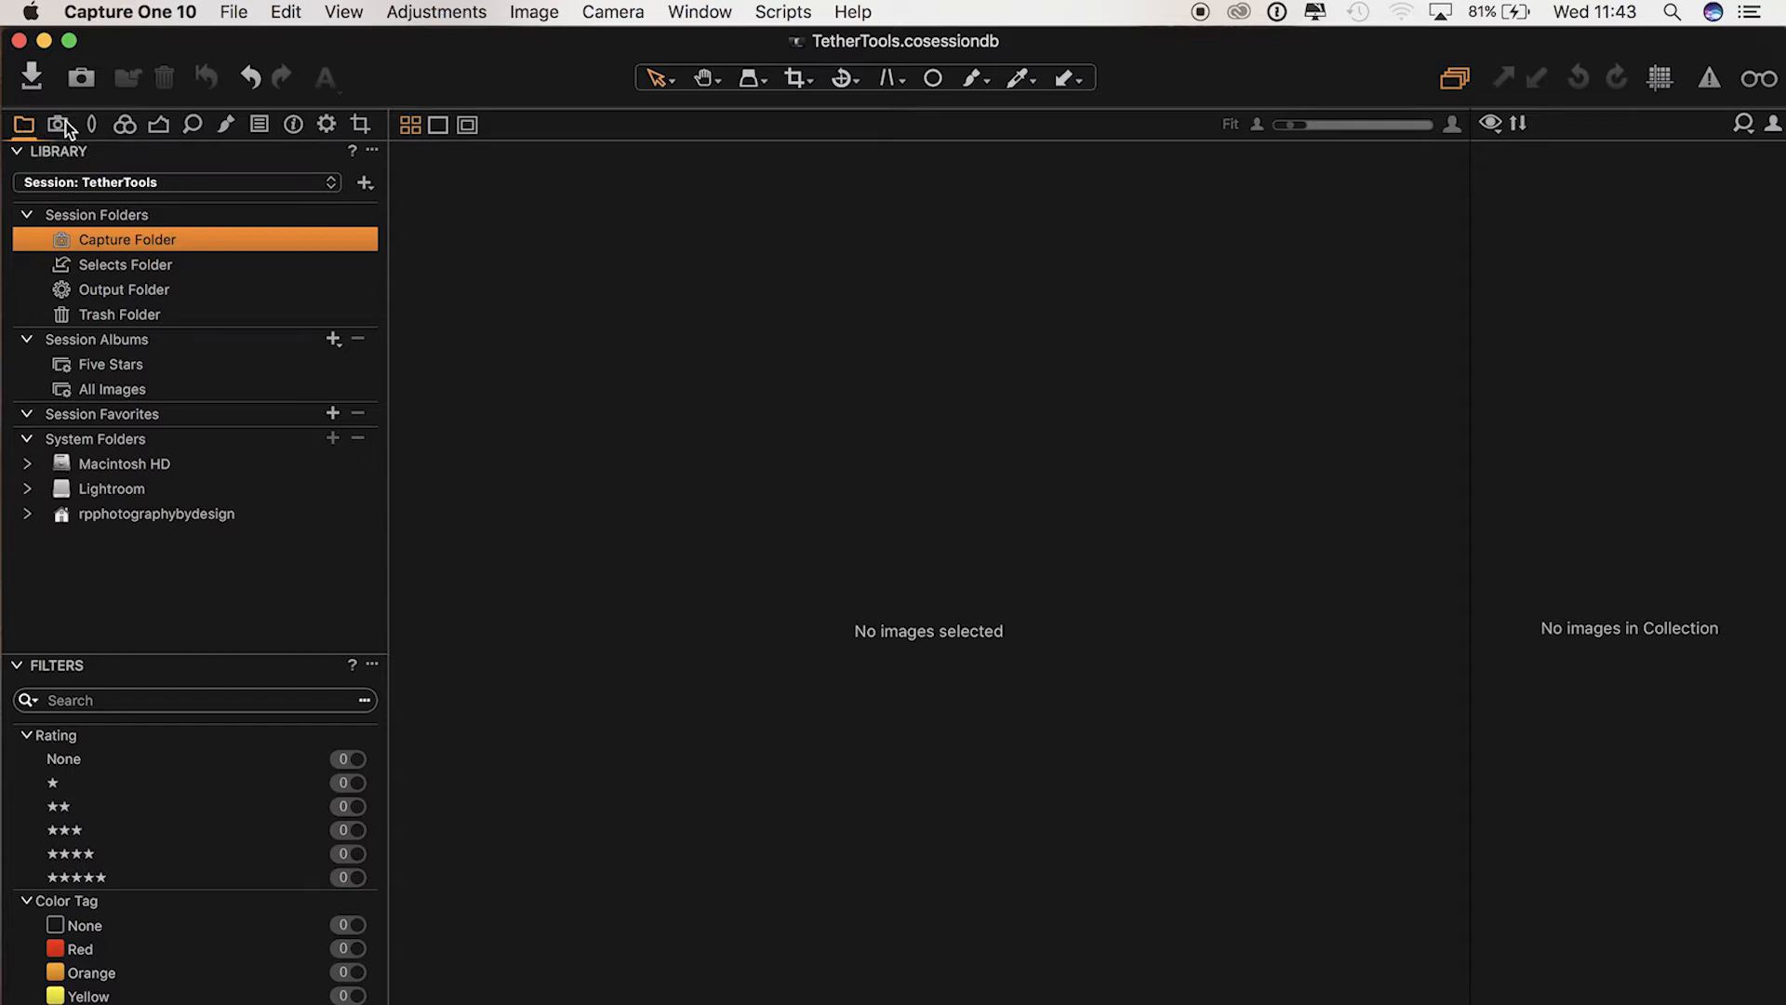
mouse_move(59, 125)
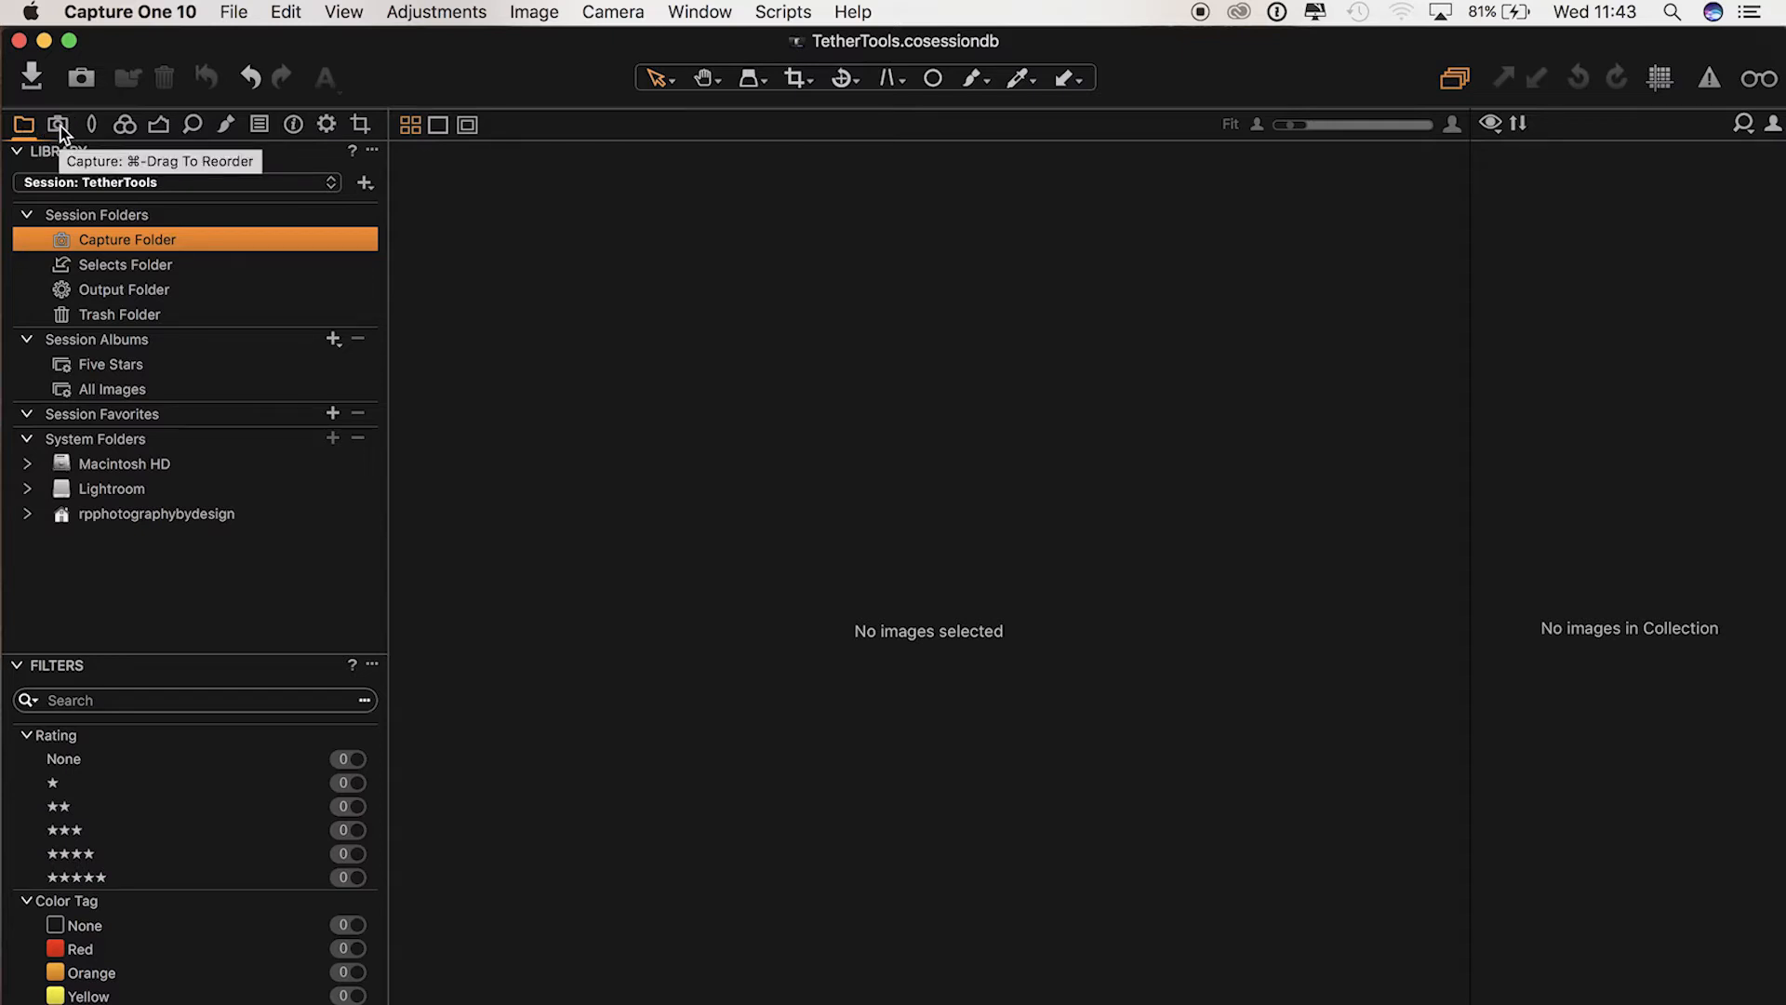
- Switch to the Capture tools showing the tethered Sony ILCE-7RM2 and its exposure settings
left_click(59, 124)
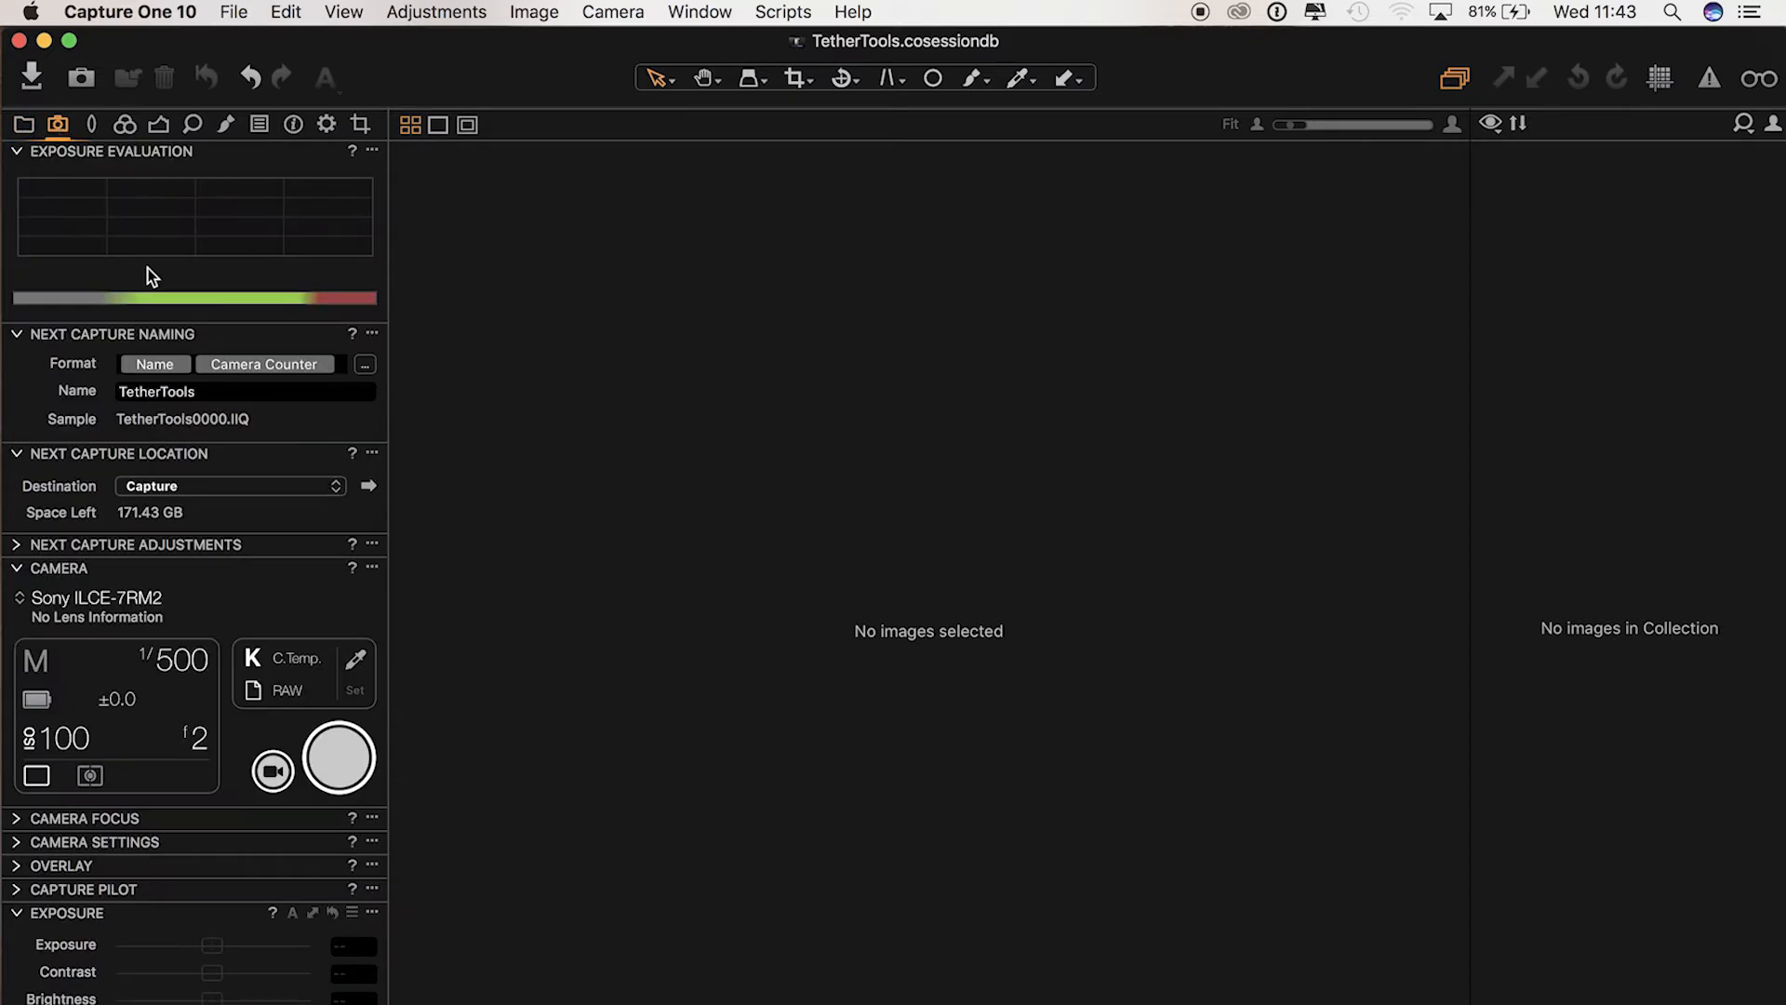
mouse_move(160, 621)
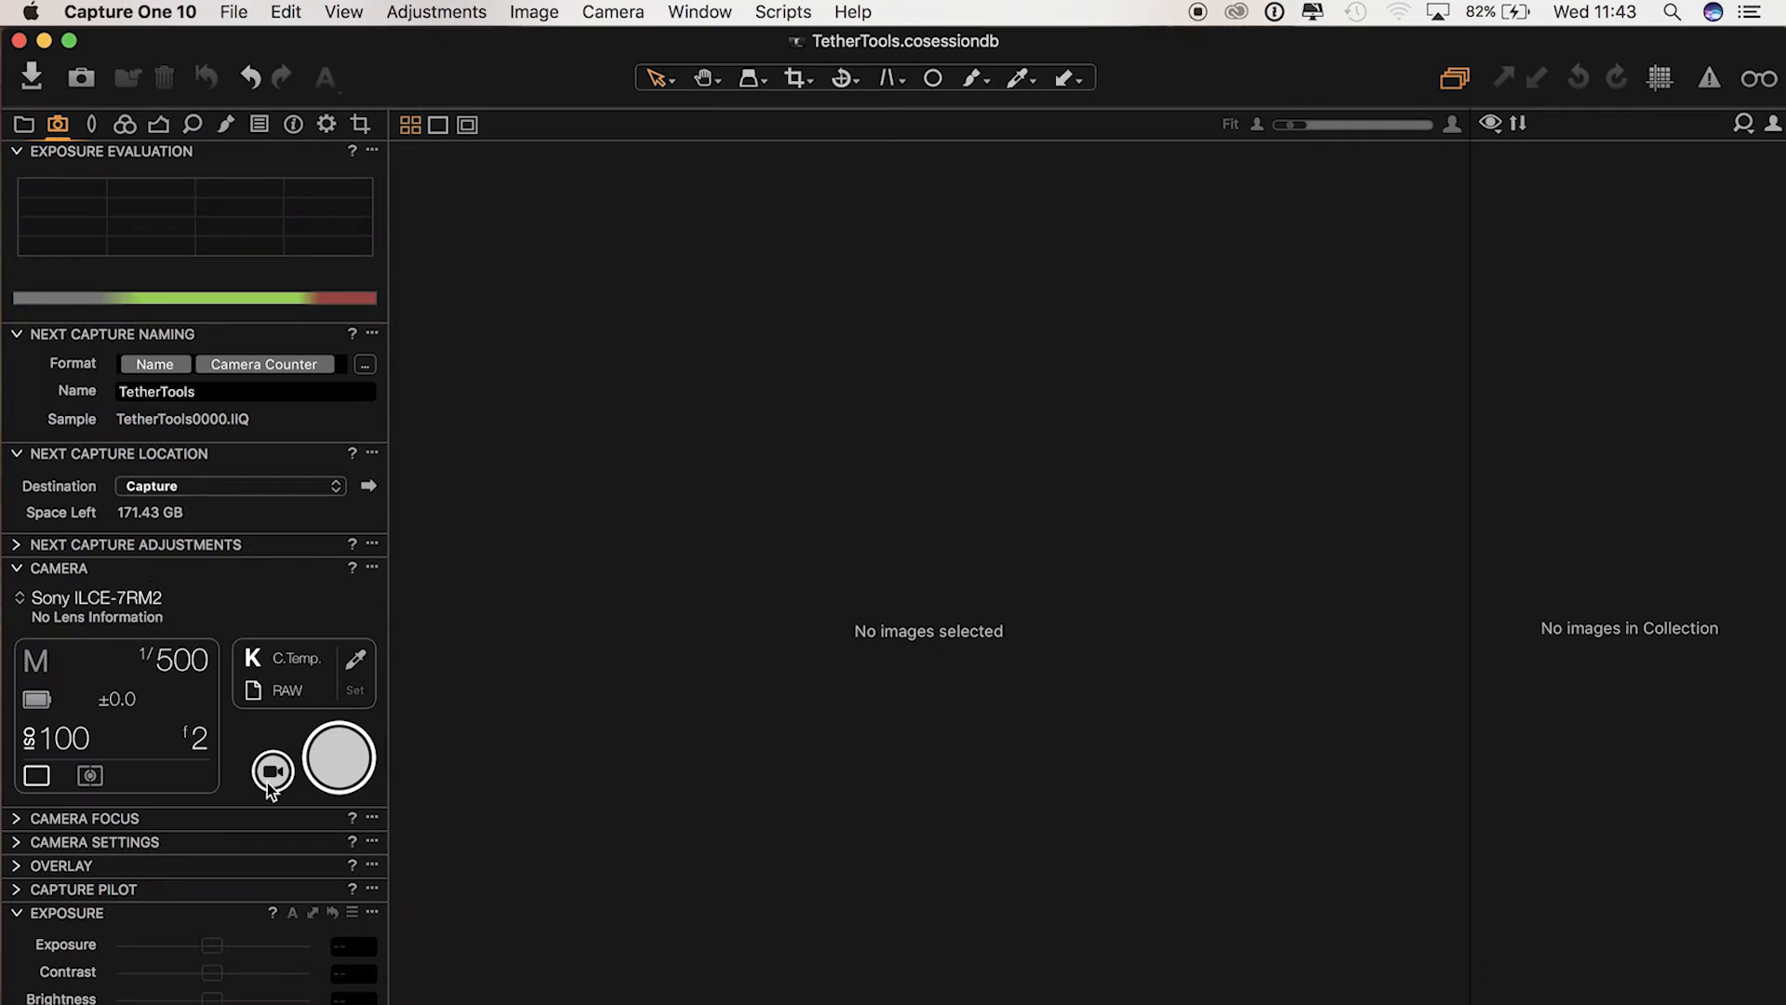
mouse_move(171, 649)
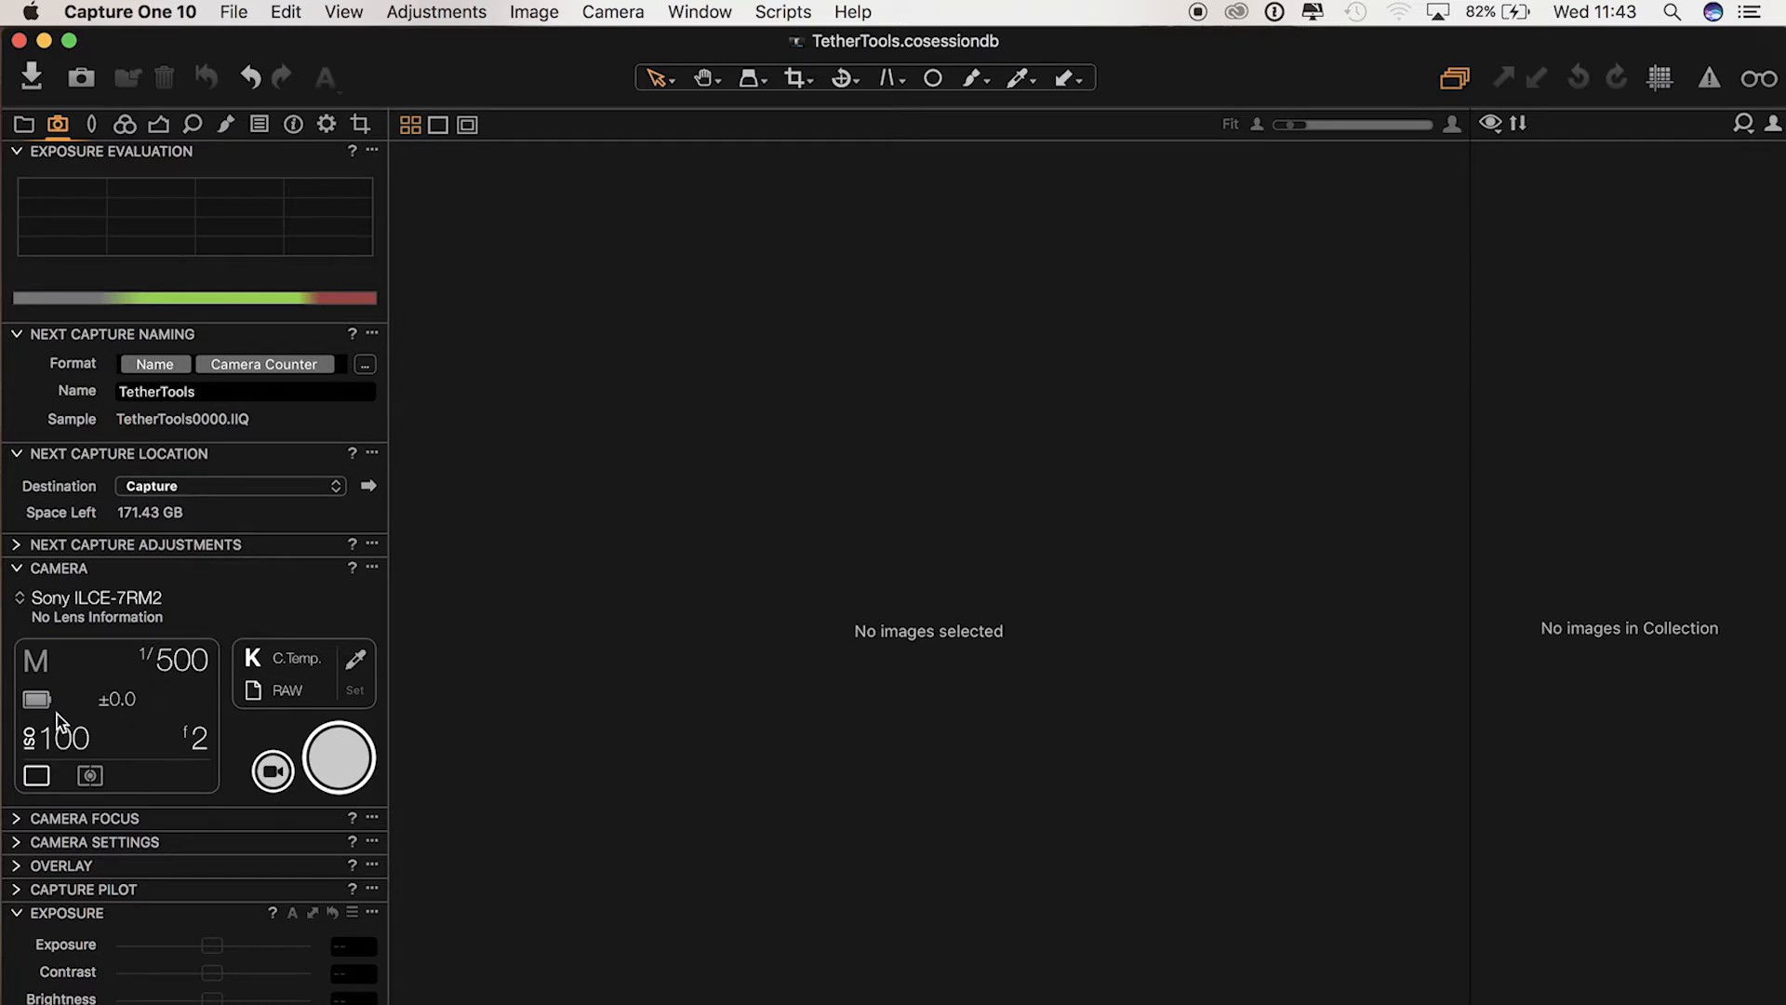
mouse_move(265, 668)
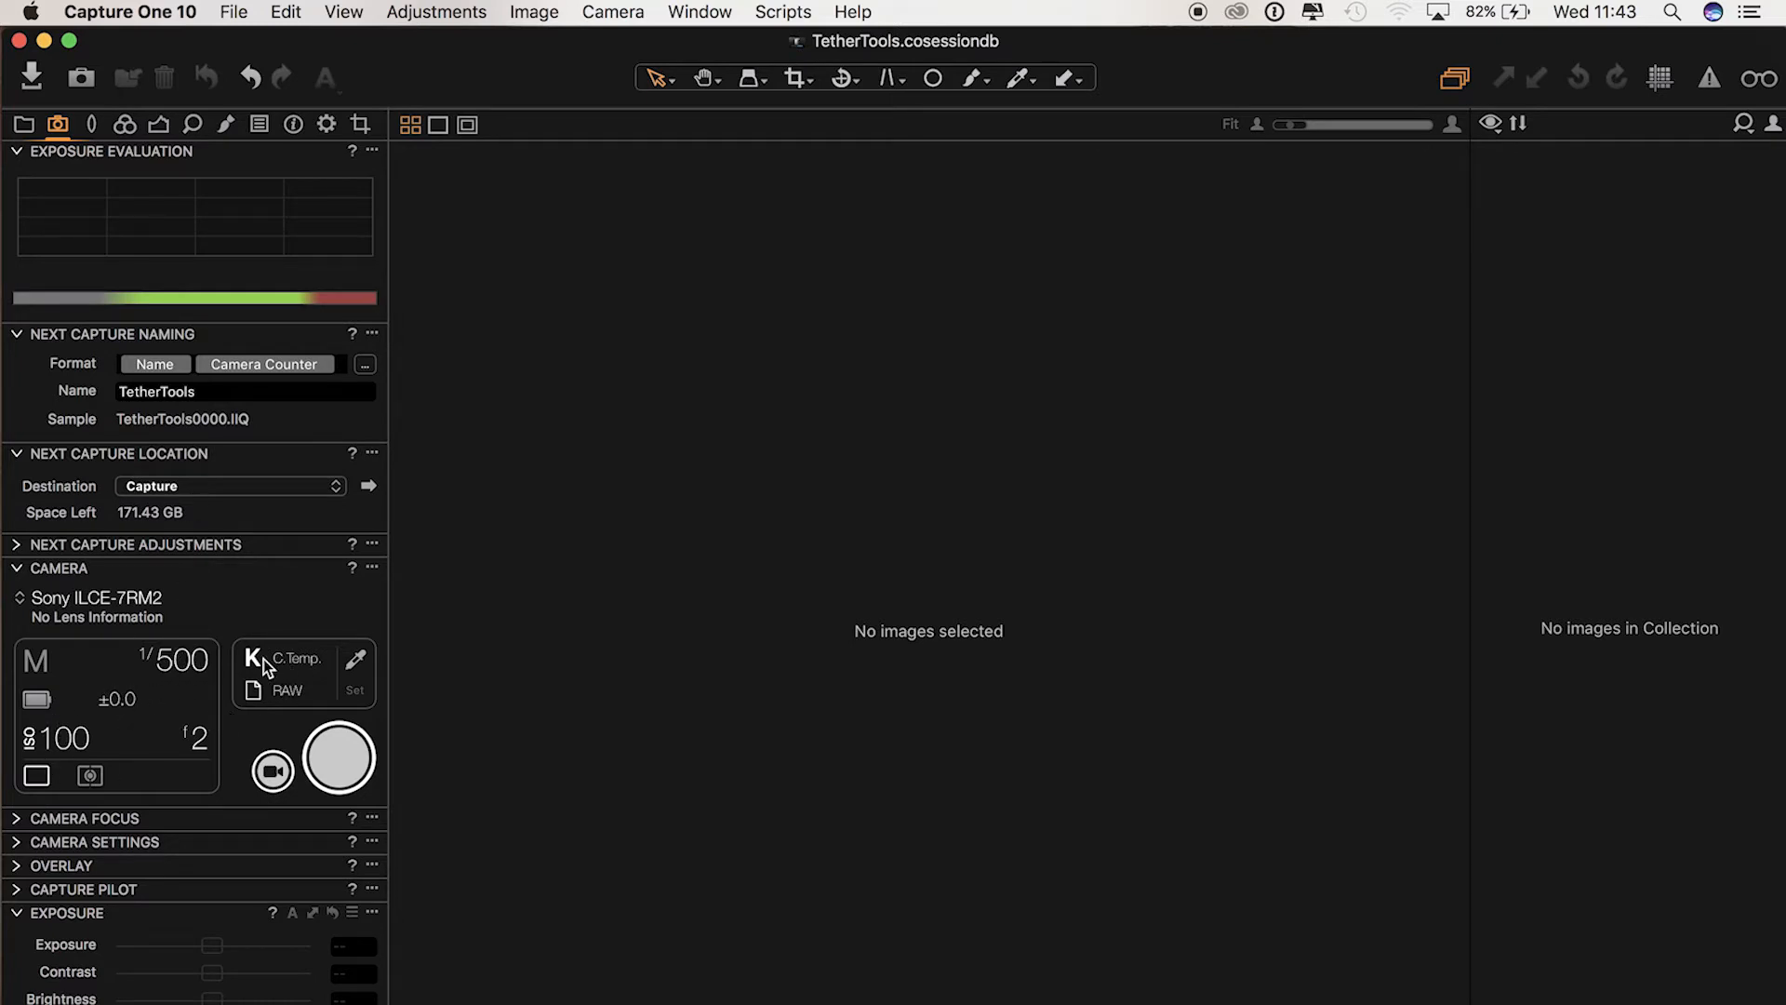
mouse_move(339, 757)
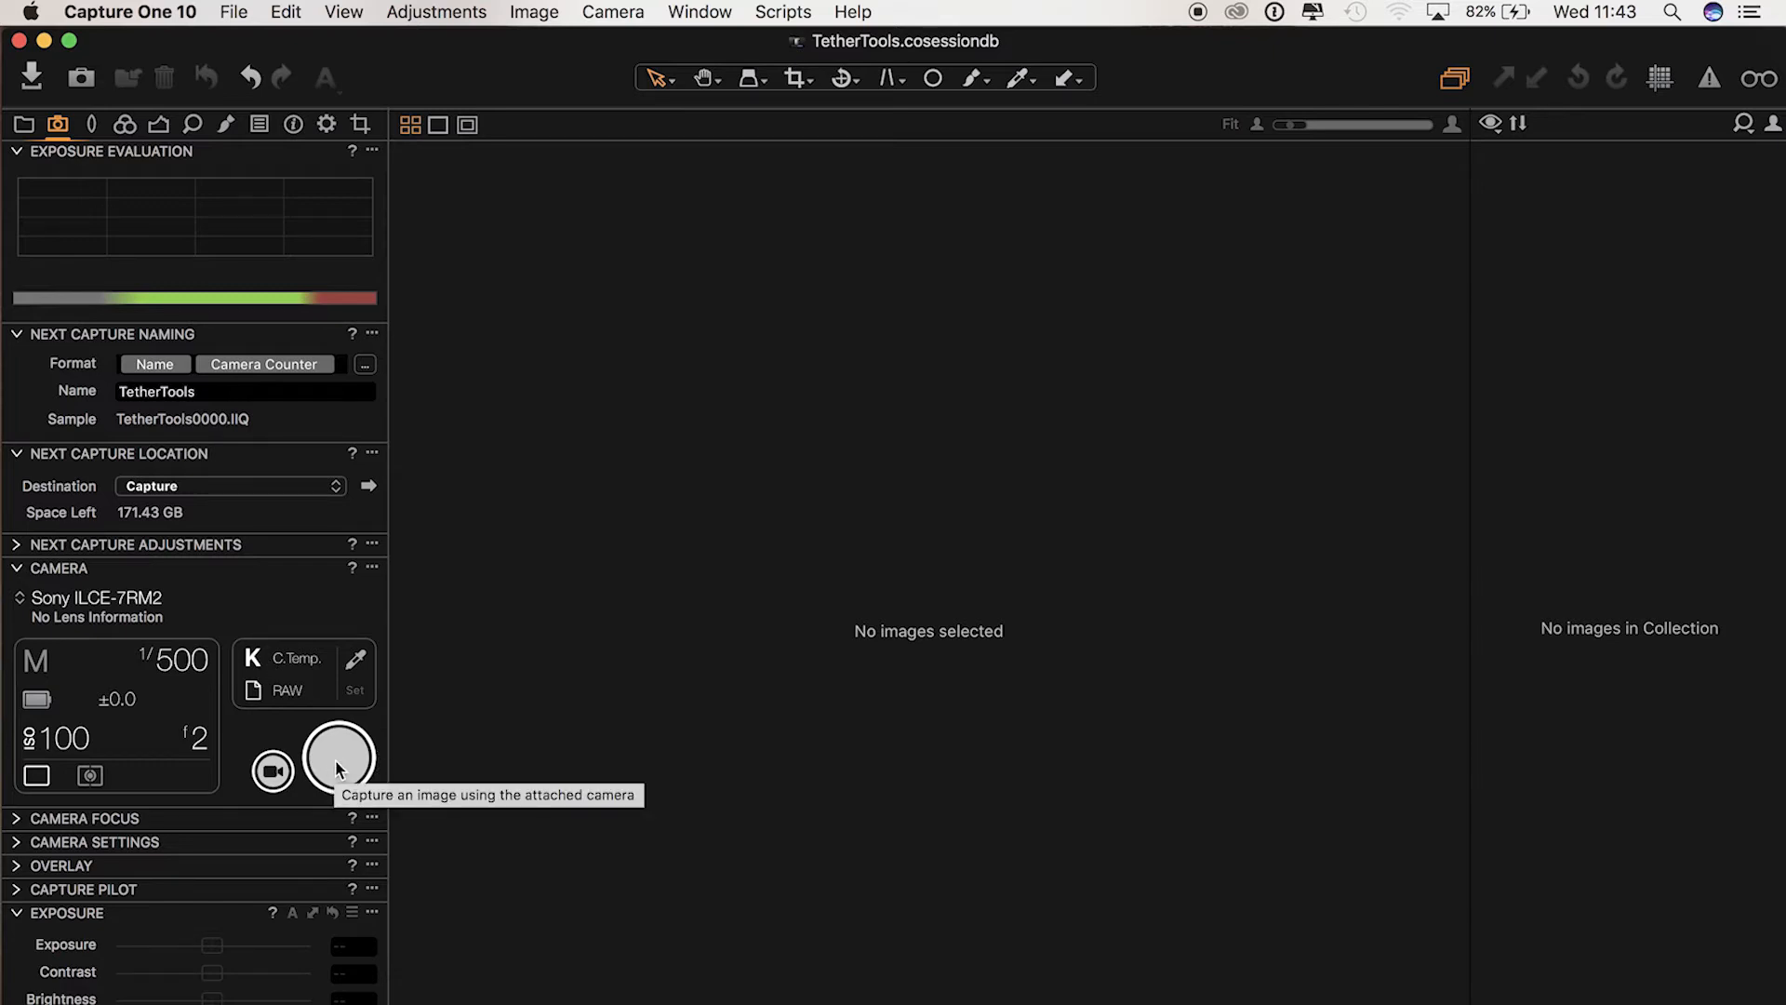
mouse_move(337, 761)
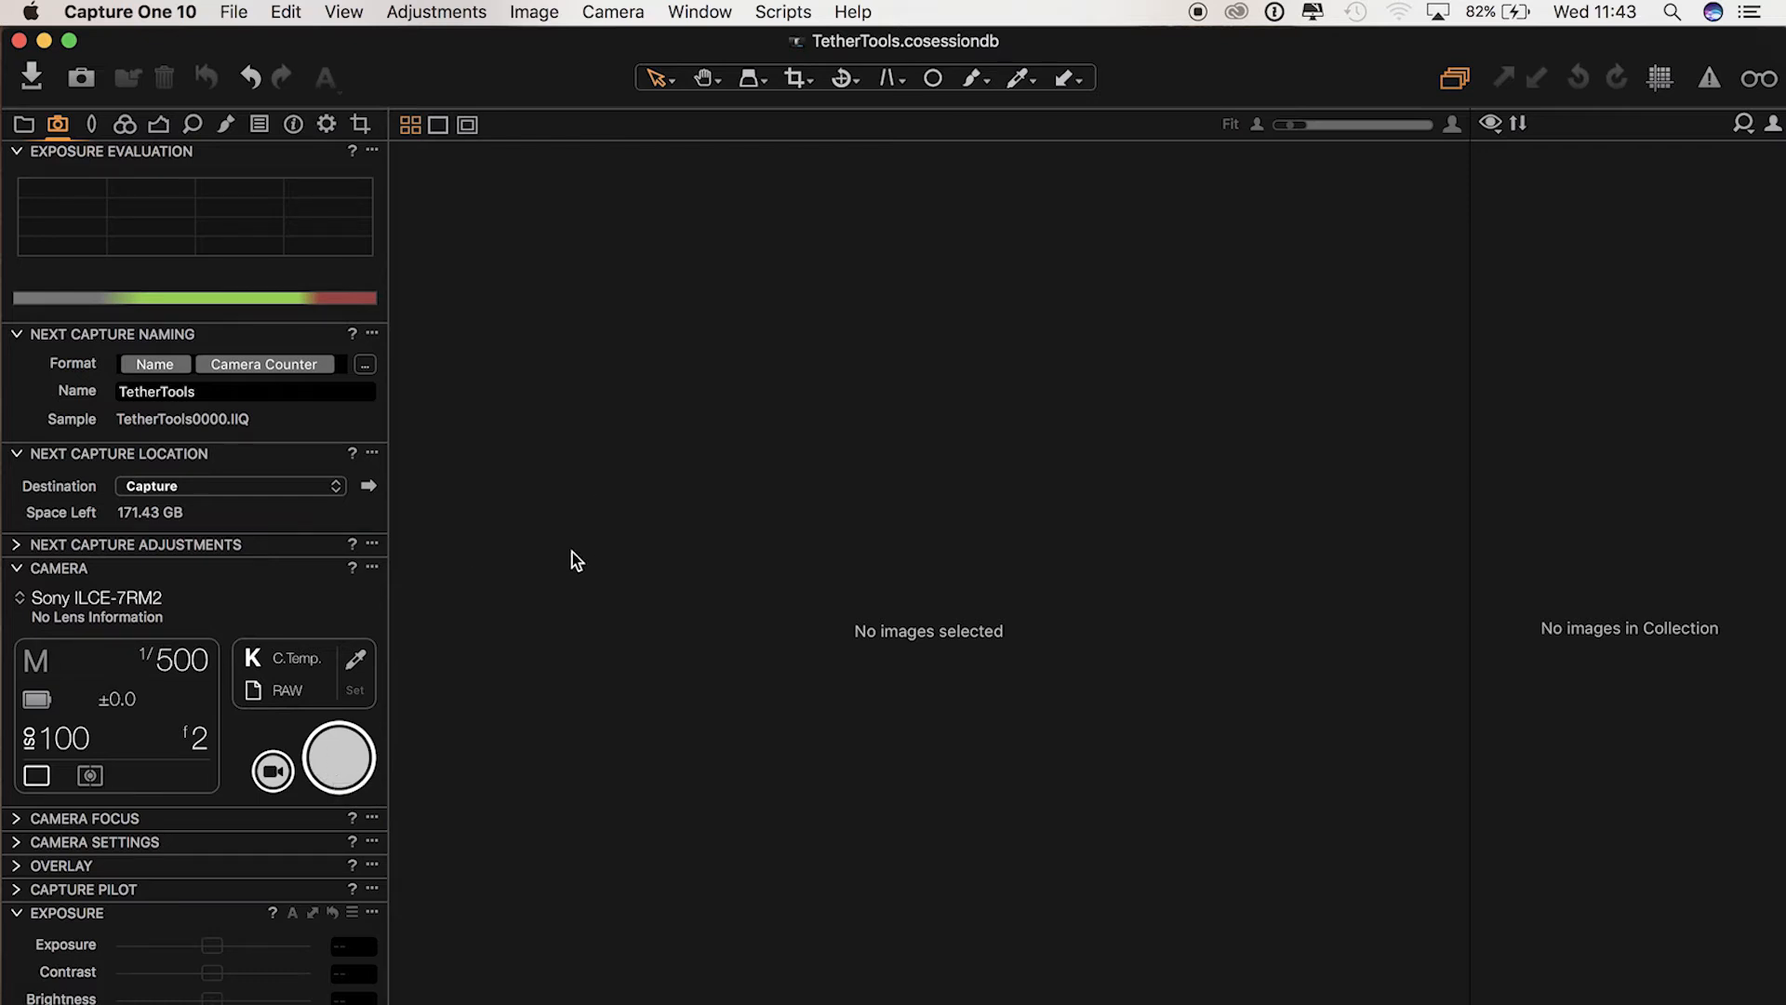
mouse_move(762, 491)
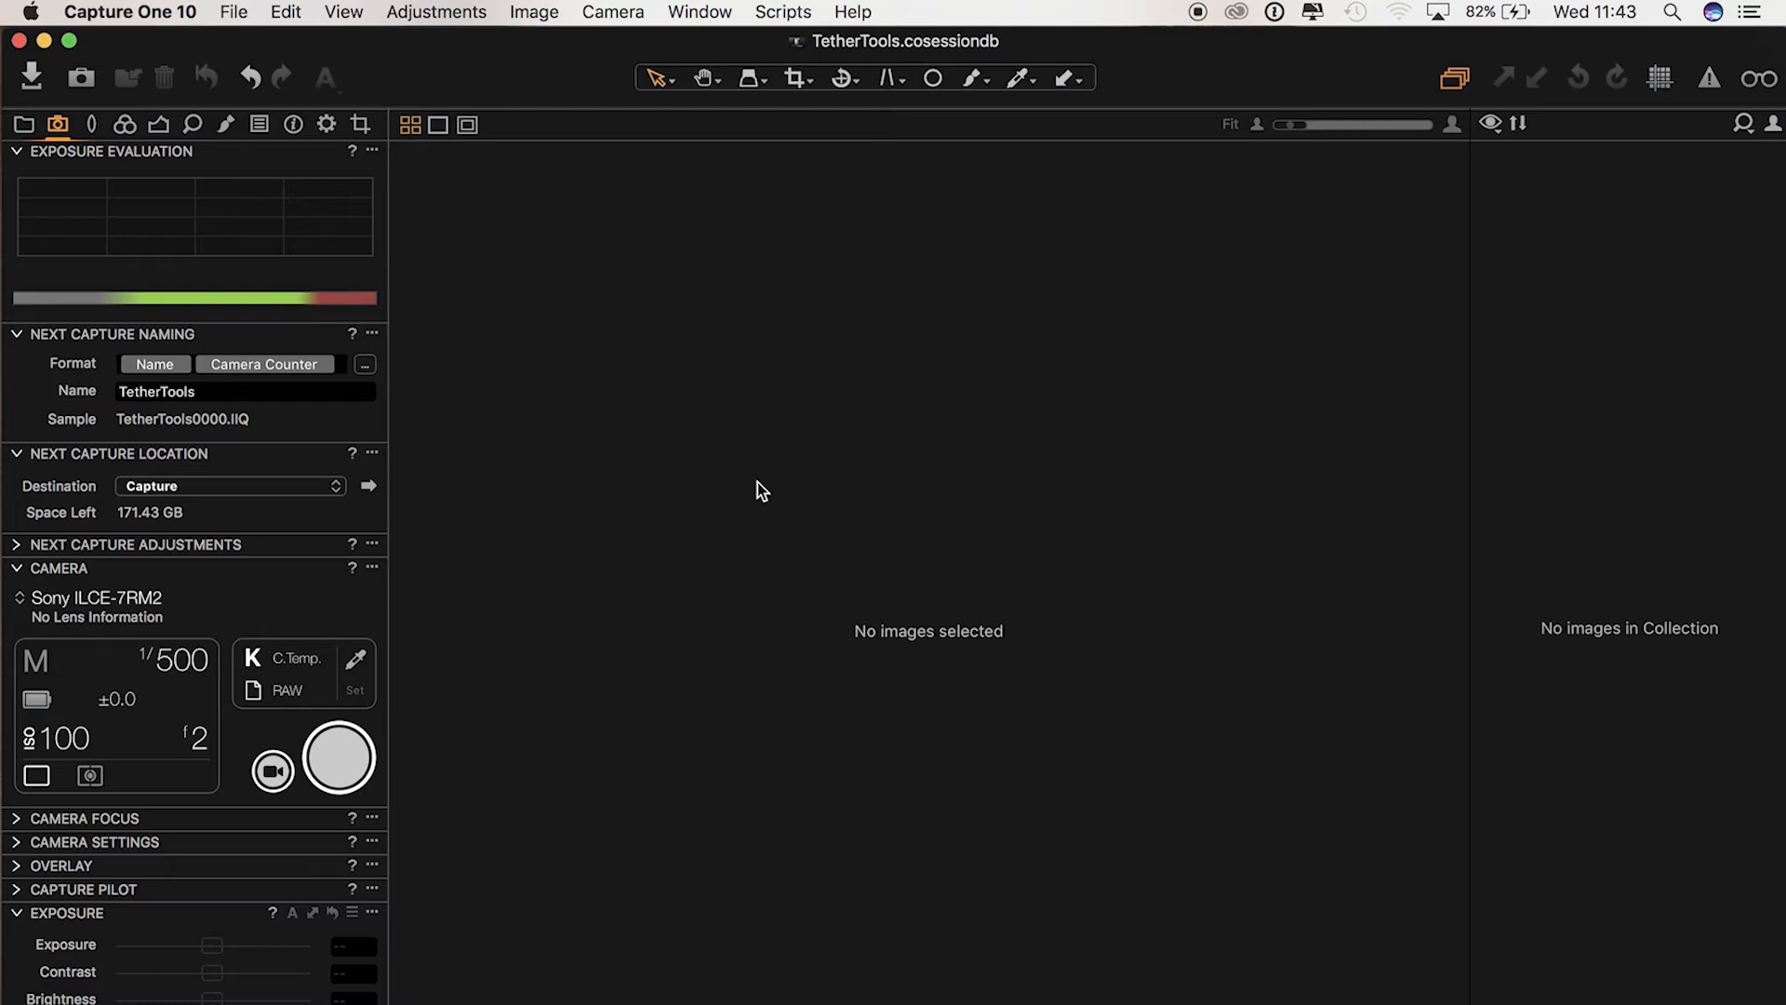
left_click(339, 757)
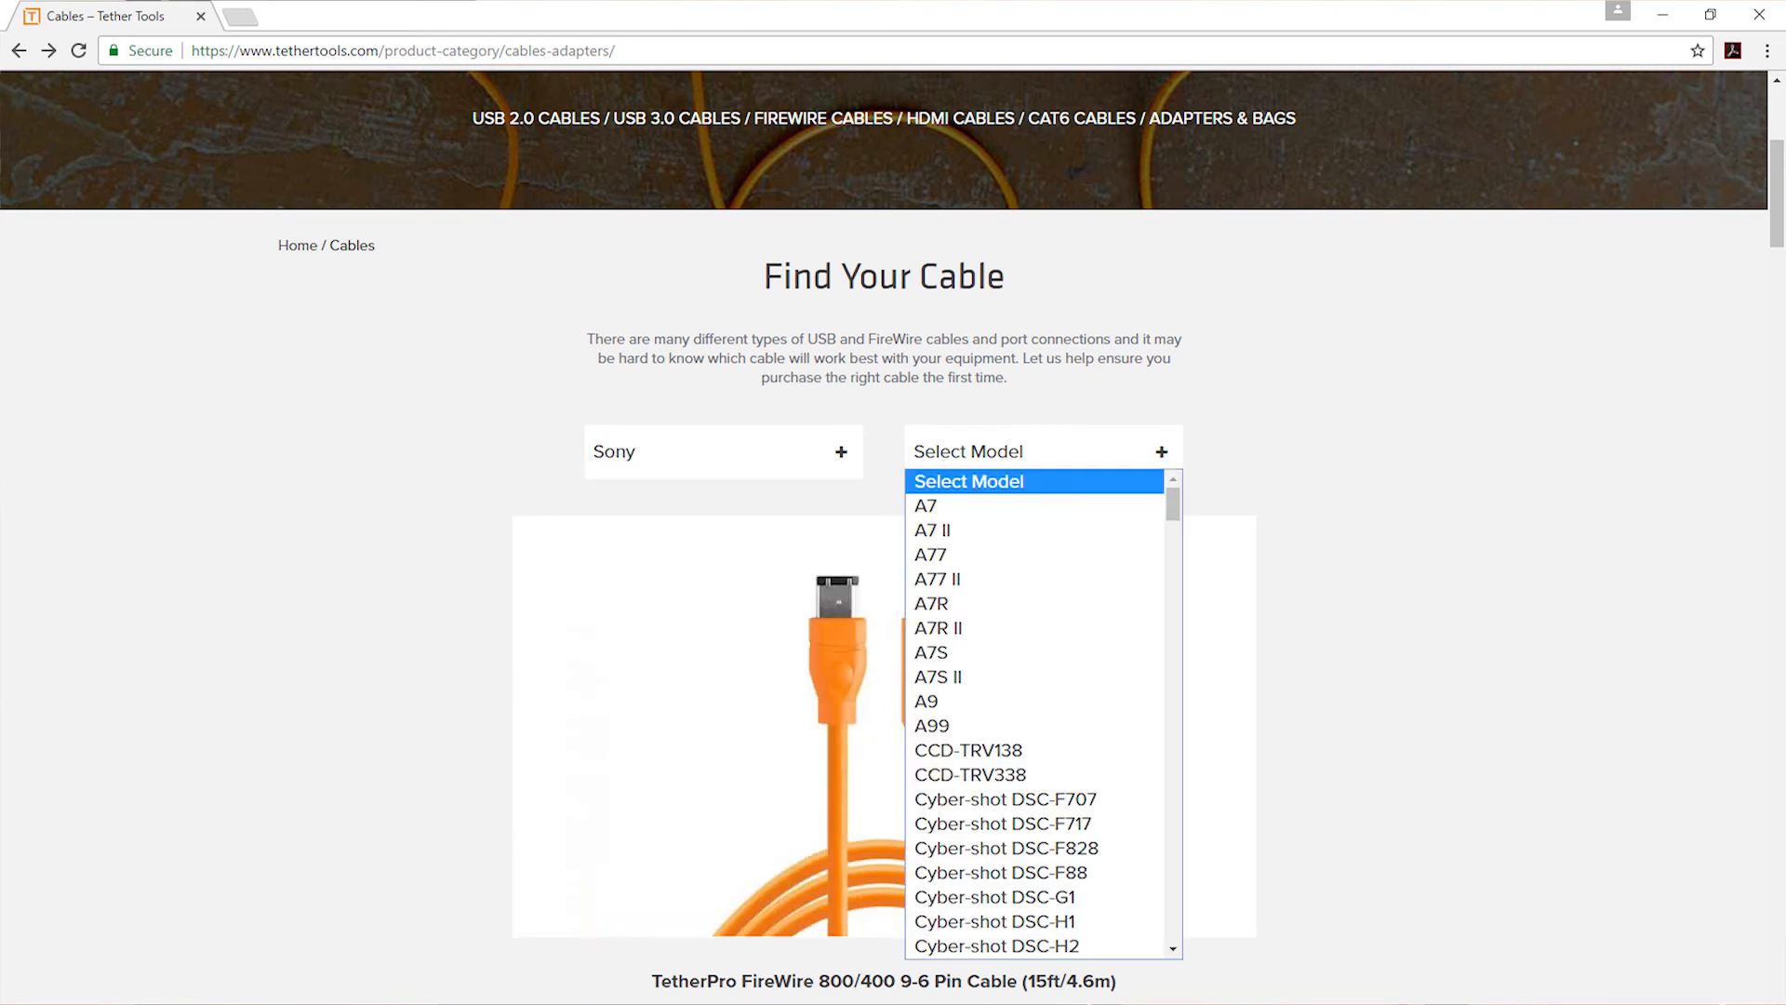
- Select the A7R II model so the TetherPro USB 2.0 Micro-B 5-Pin Cable is recommended
left_click(938, 627)
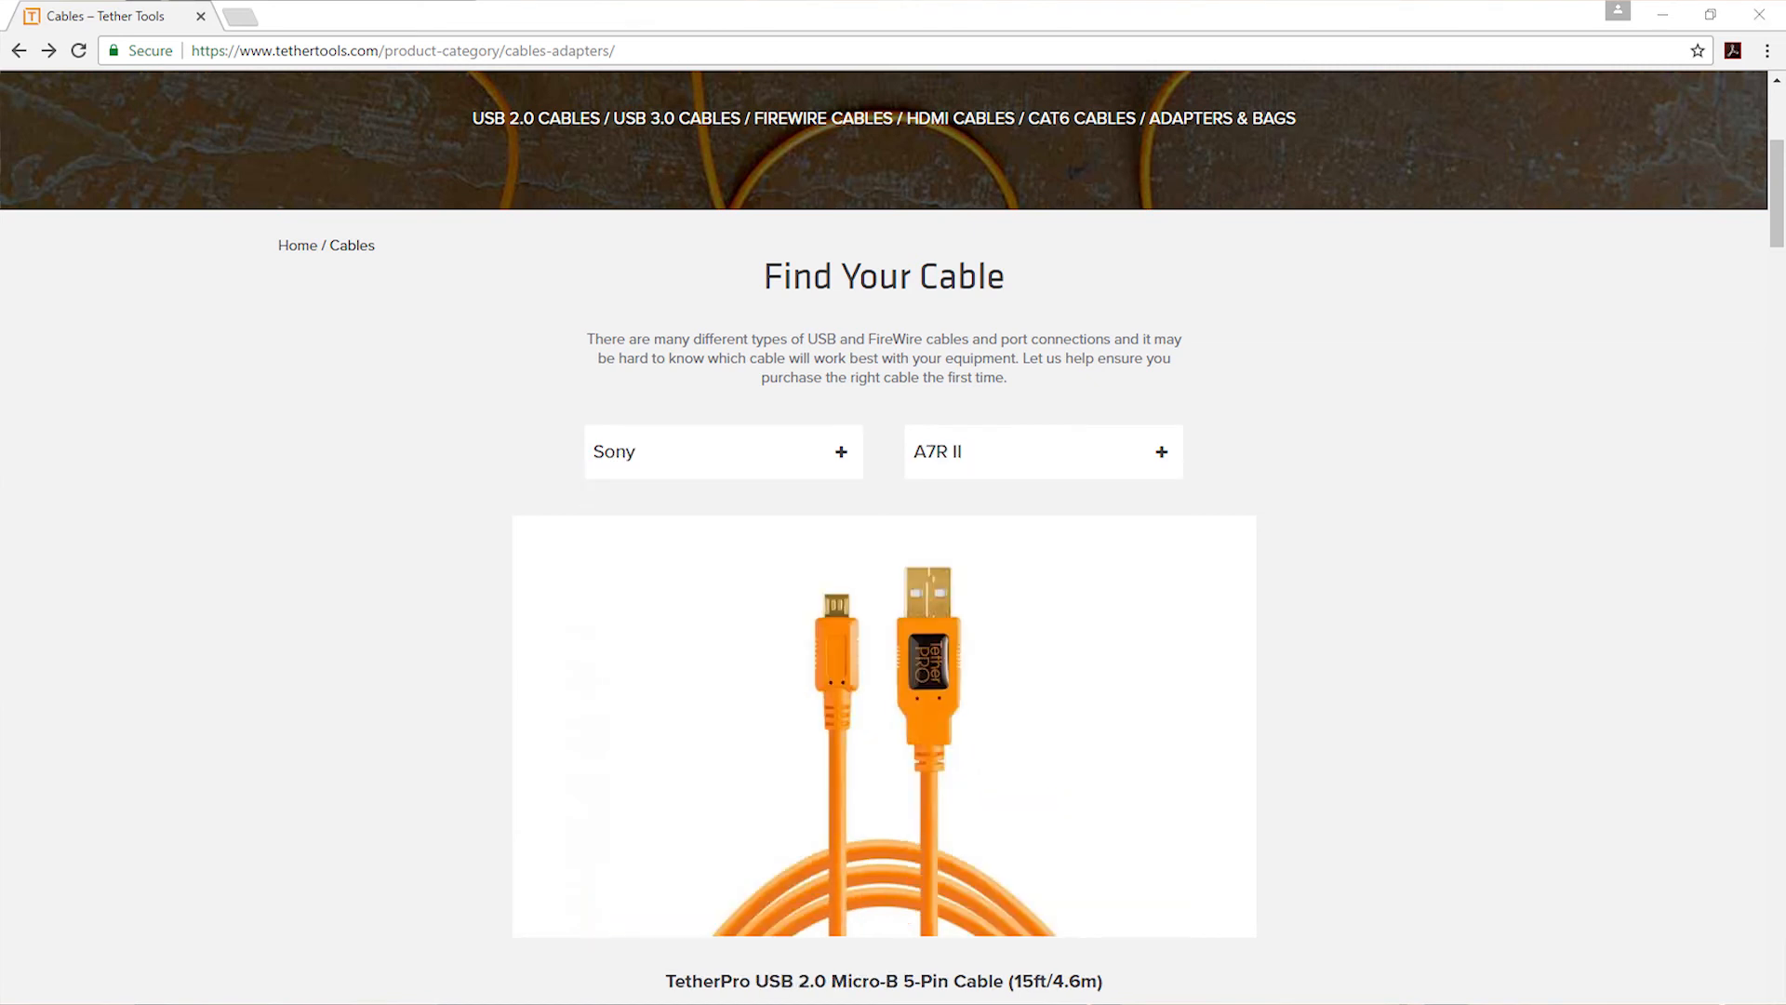